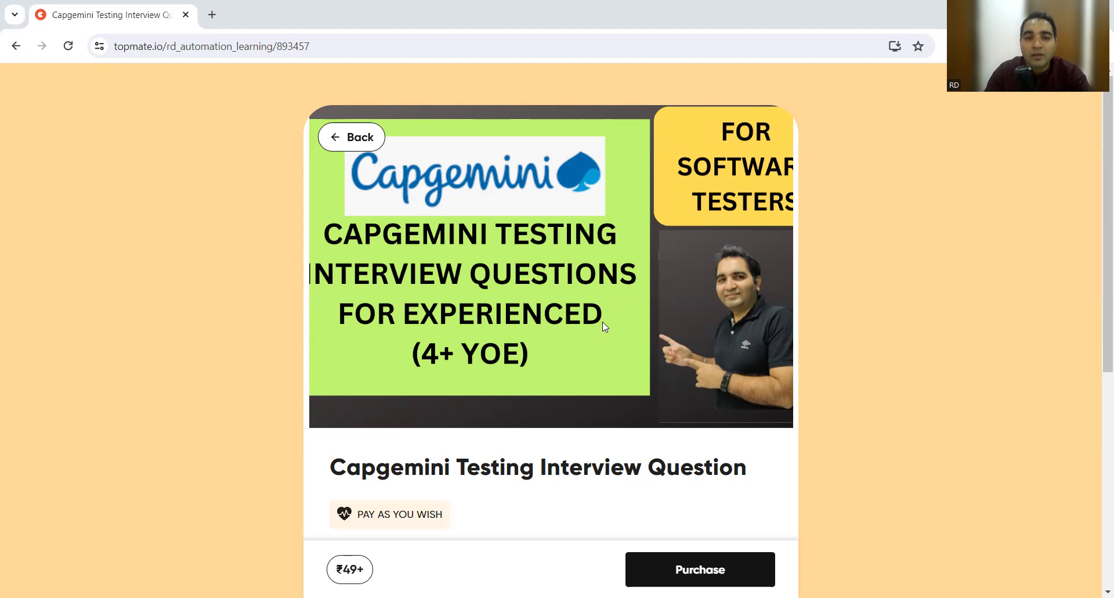
pyautogui.moveTo(465, 372)
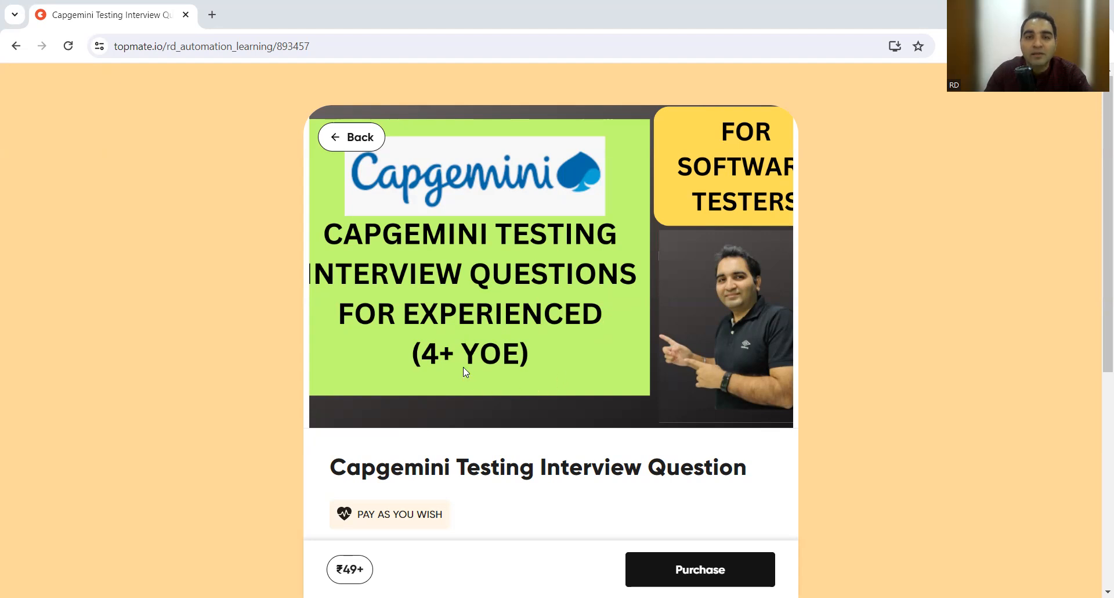
pyautogui.moveTo(510, 316)
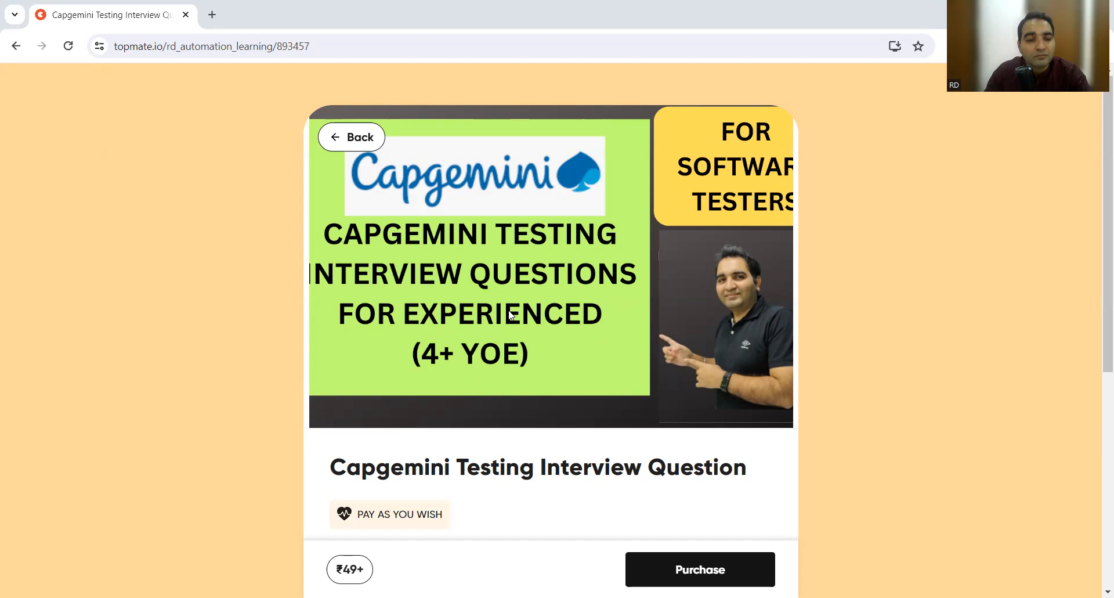
pyautogui.moveTo(1054, 342)
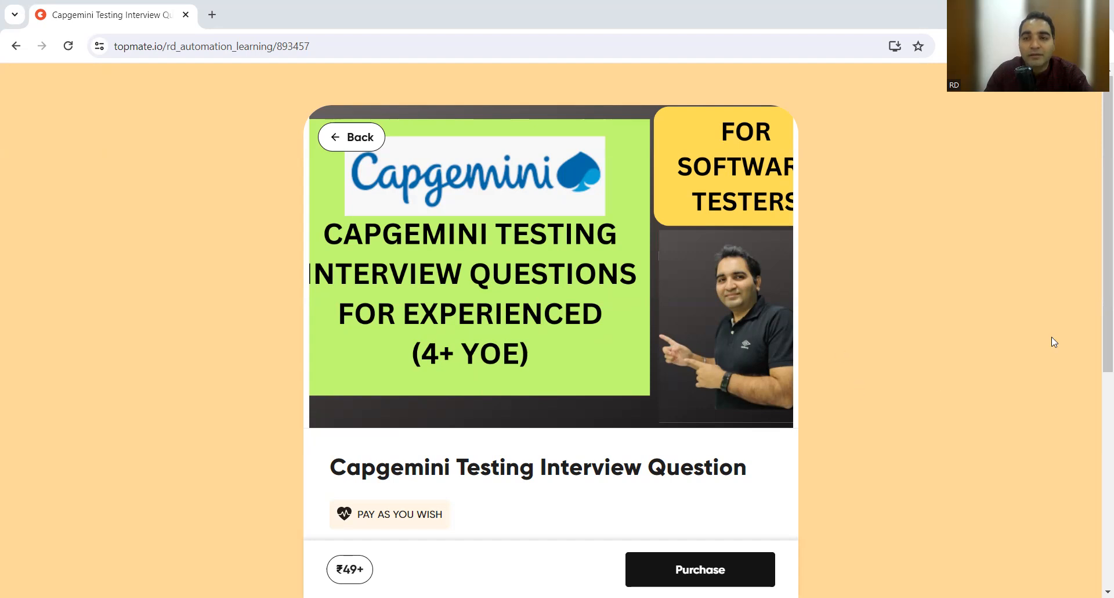
# Scroll down and back up through the QA job postings list in new 323.
pyautogui.scroll(-3)
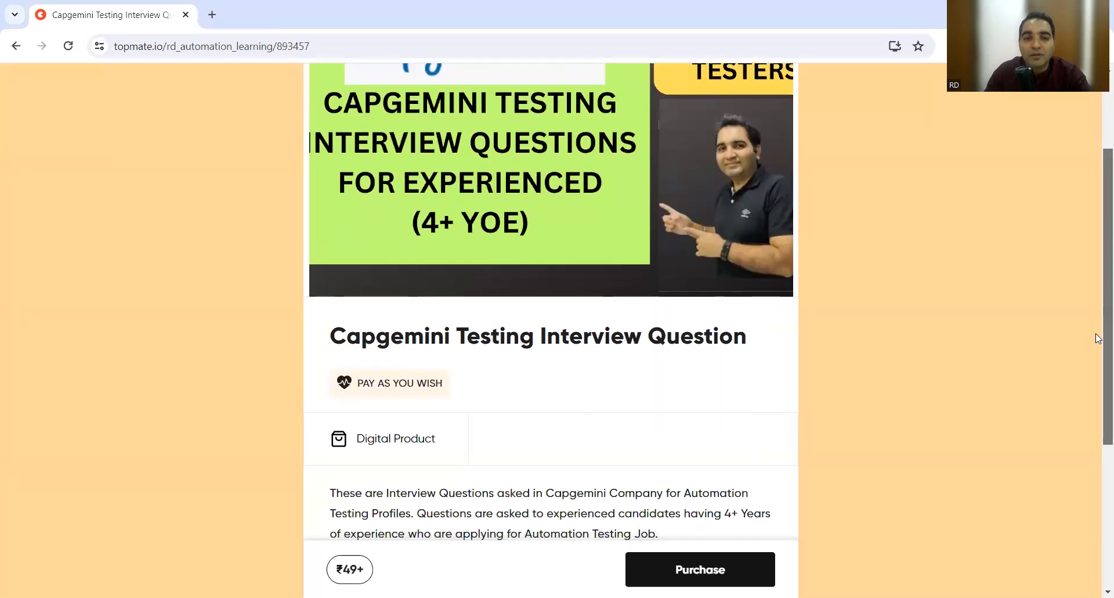
pyautogui.scroll(-3)
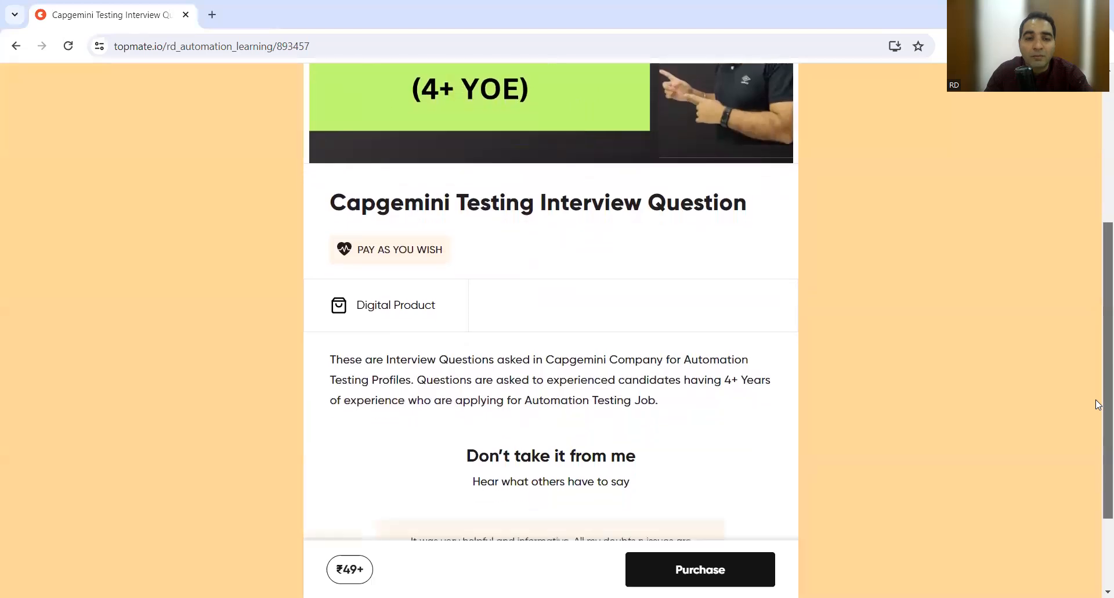
pyautogui.scroll(-3)
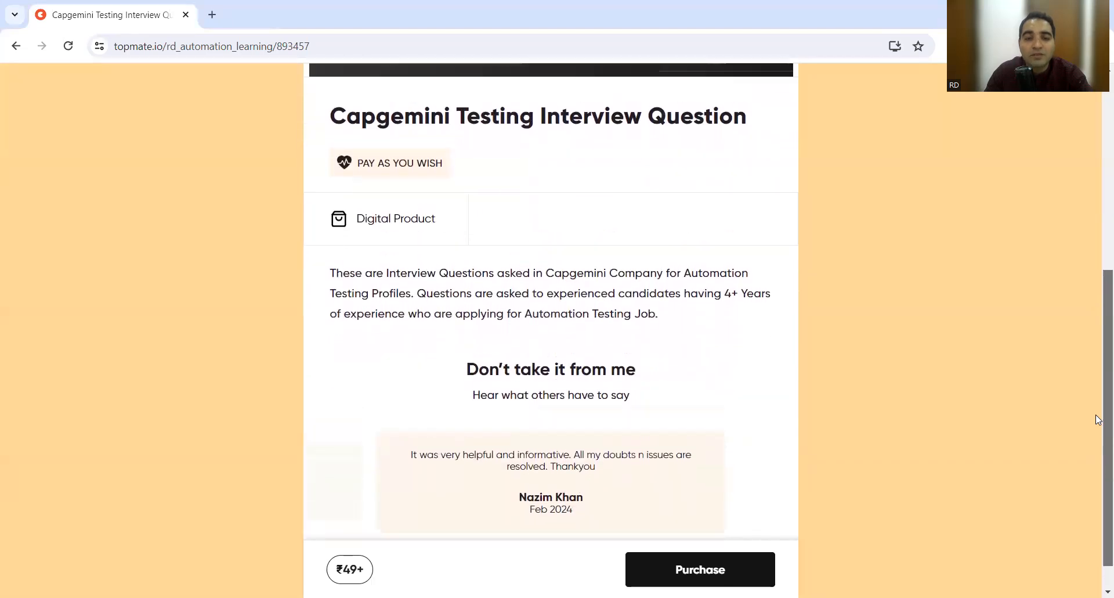
pyautogui.scroll(3)
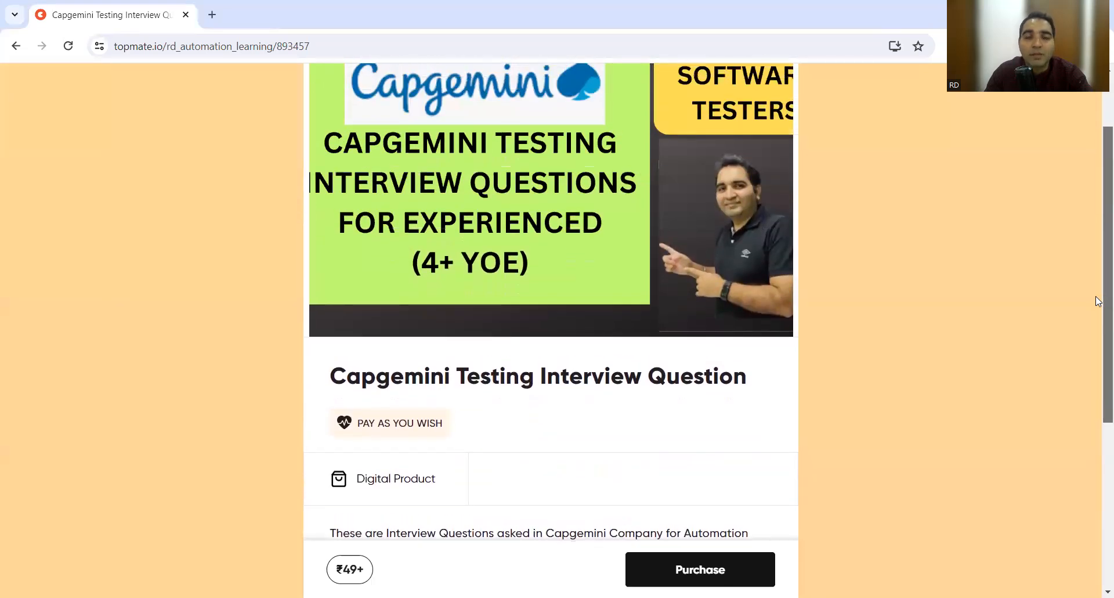
pyautogui.scroll(3)
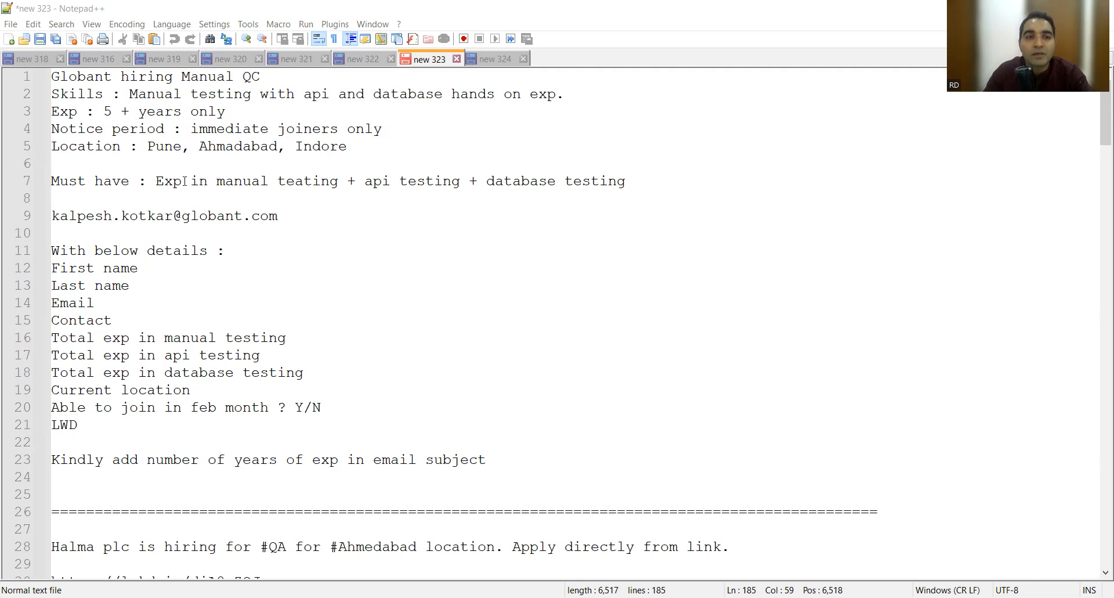
pyautogui.moveTo(408, 215)
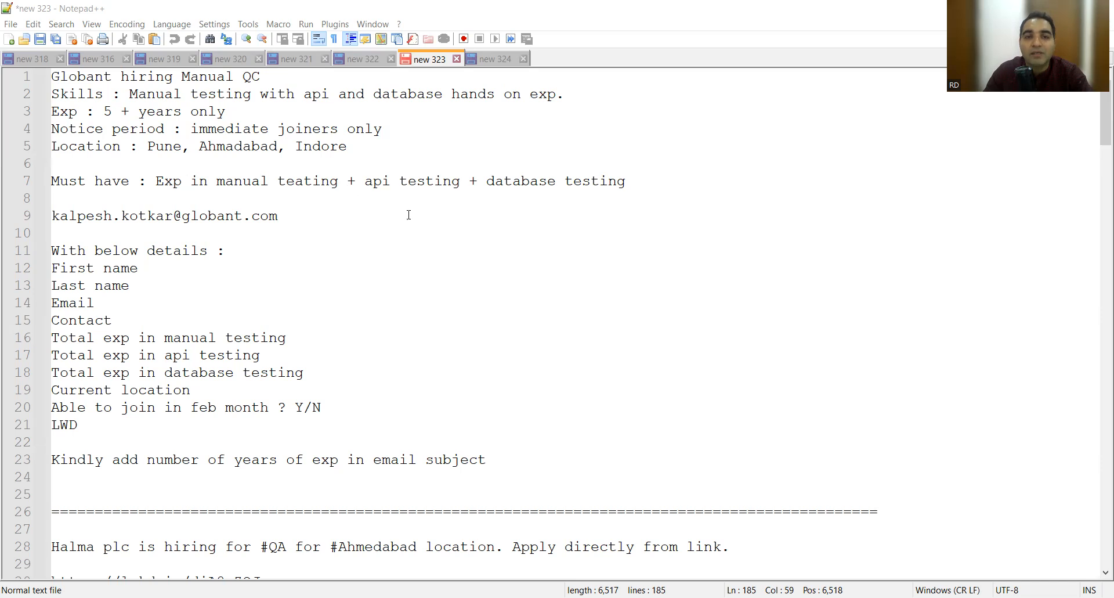
pyautogui.moveTo(316, 217)
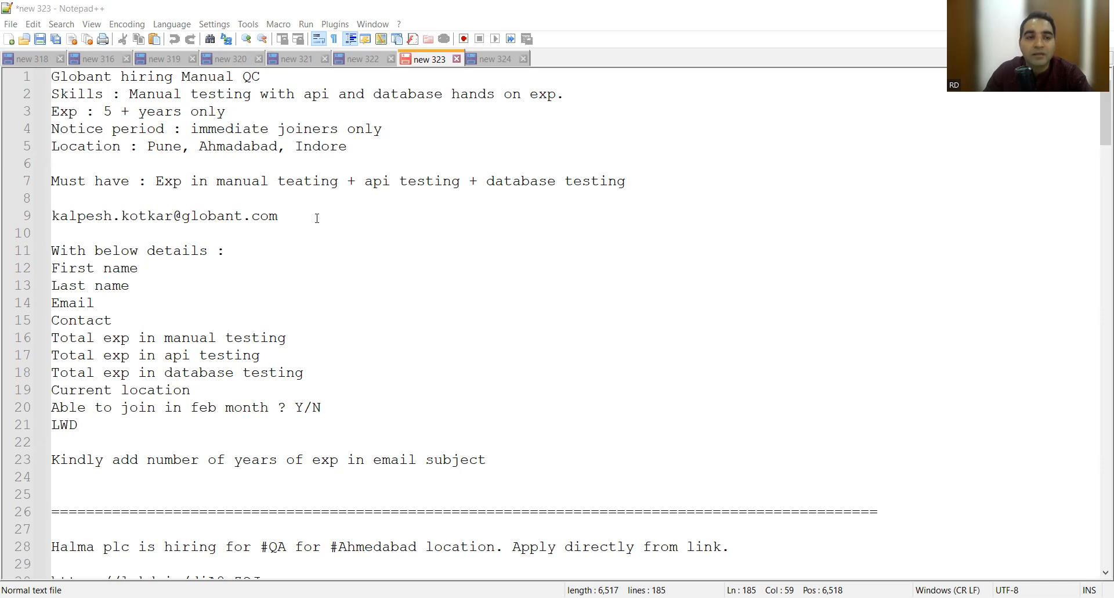
# Highlight the Globant contact email, then scroll on to the Halma, Pune and Xpheno posts.
pyautogui.tripleClick(164, 215)
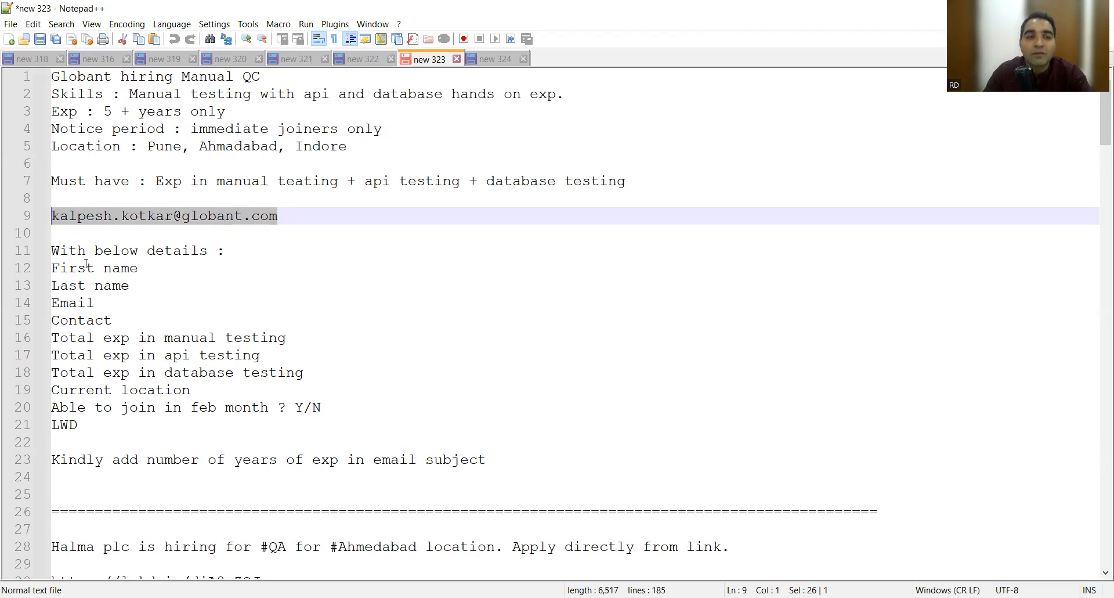
pyautogui.scroll(-3)
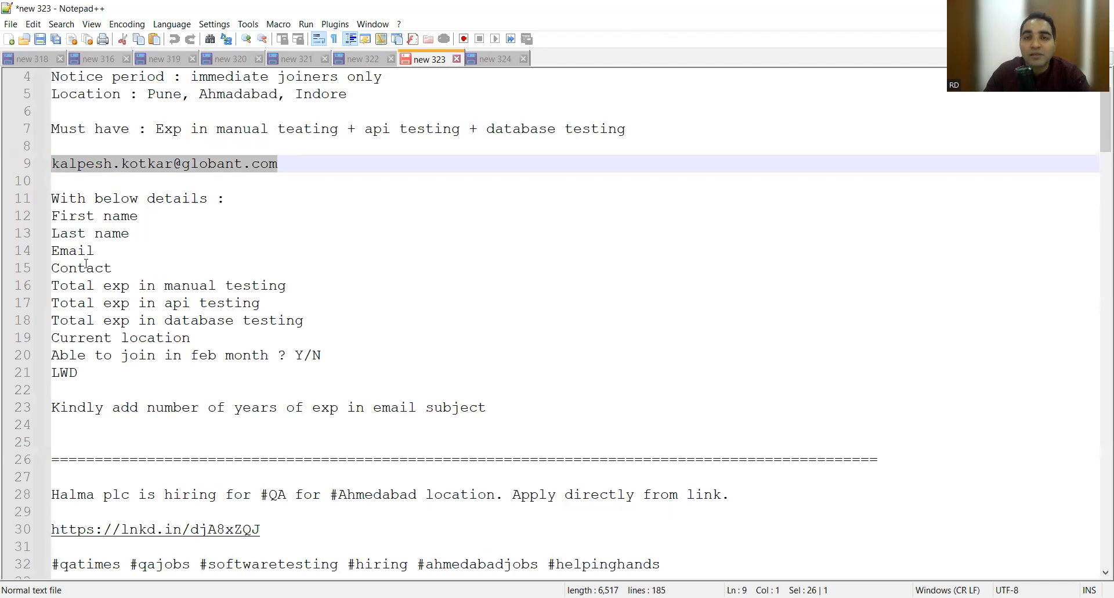
pyautogui.scroll(-3)
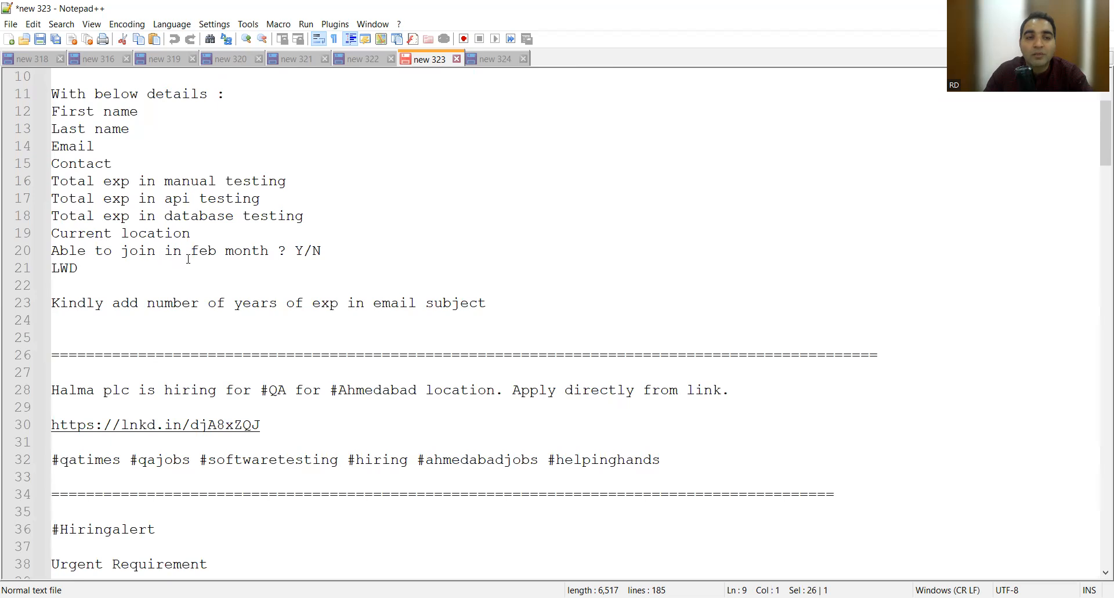
pyautogui.moveTo(216, 254)
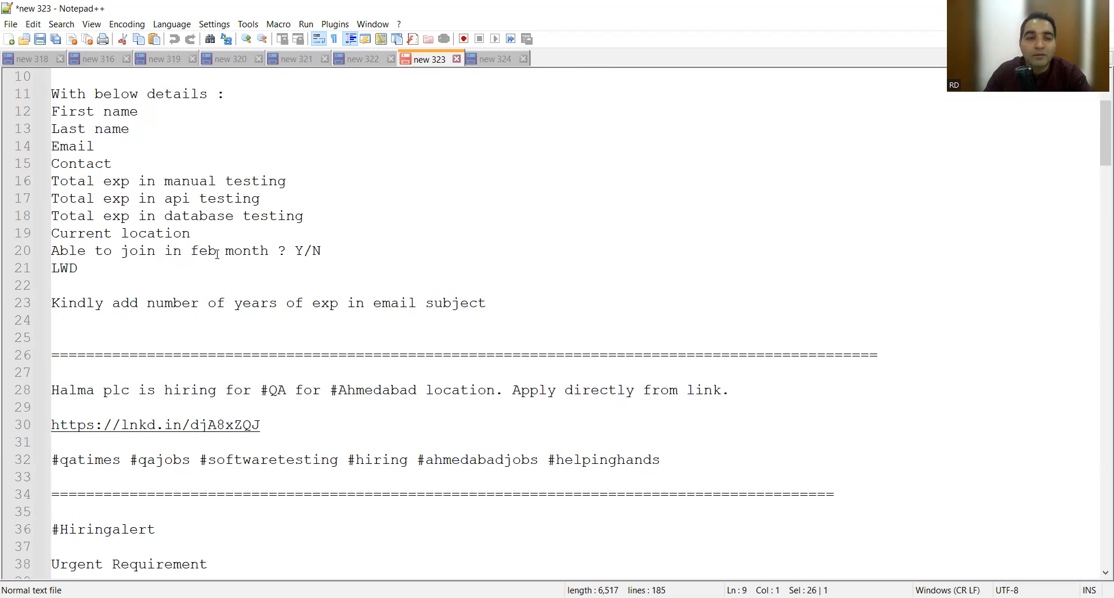
pyautogui.scroll(-3)
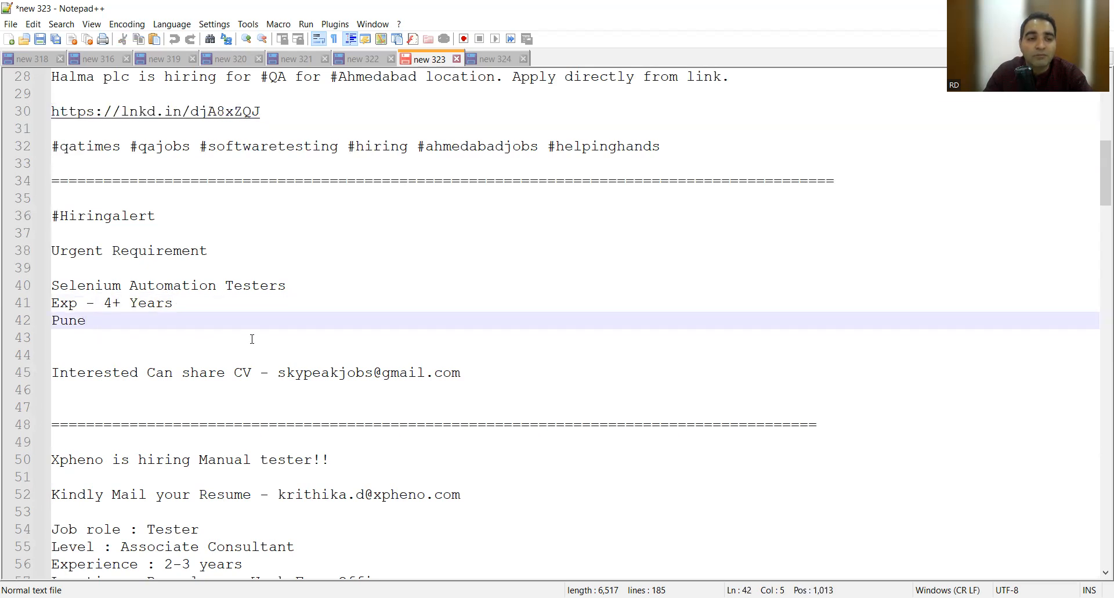
# Highlight the Xpheno email, the 2-3 years experience and the Bangalore location.
pyautogui.scroll(-3)
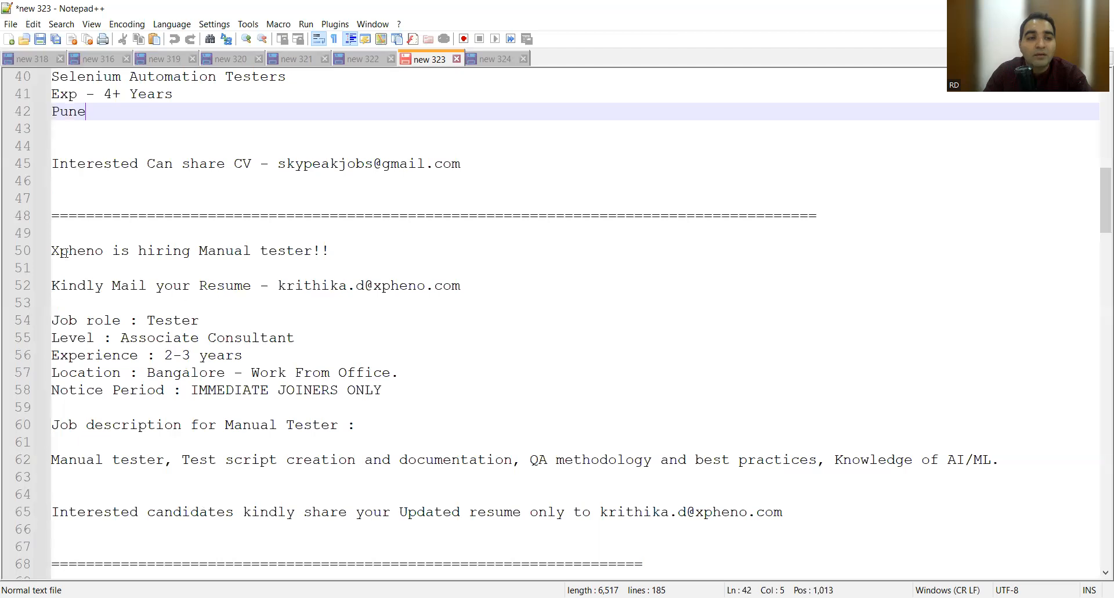
pyautogui.scroll(-3)
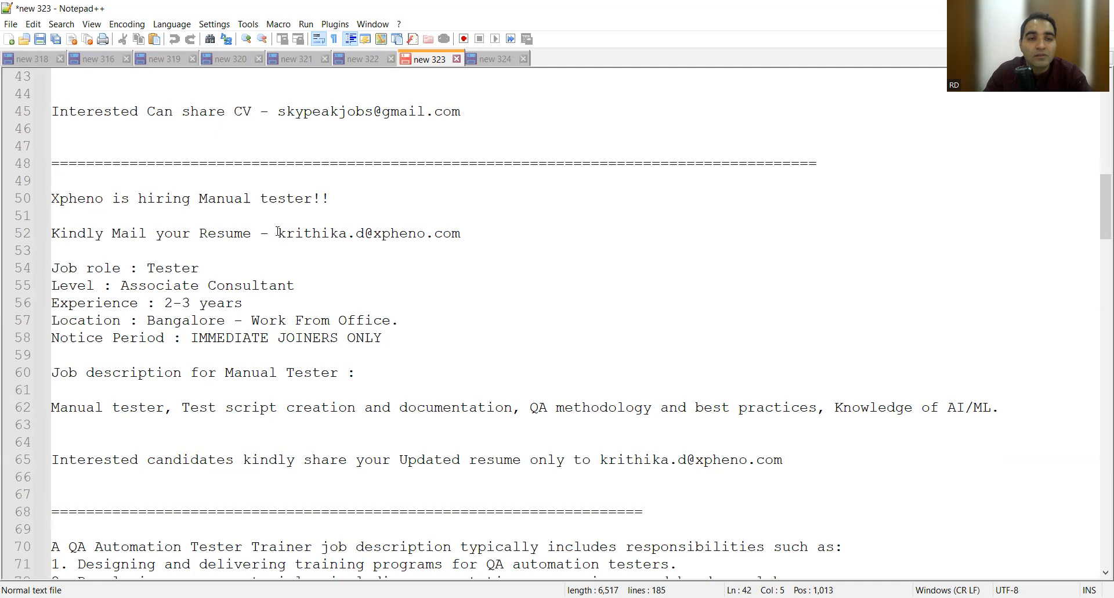
pyautogui.doubleClick(367, 233)
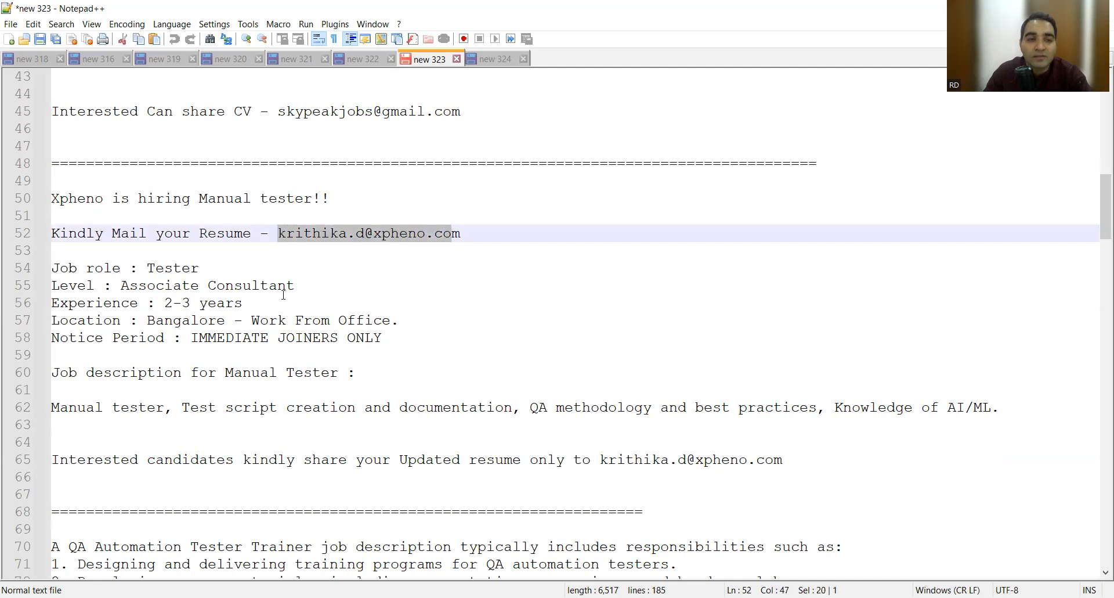
pyautogui.doubleClick(175, 303)
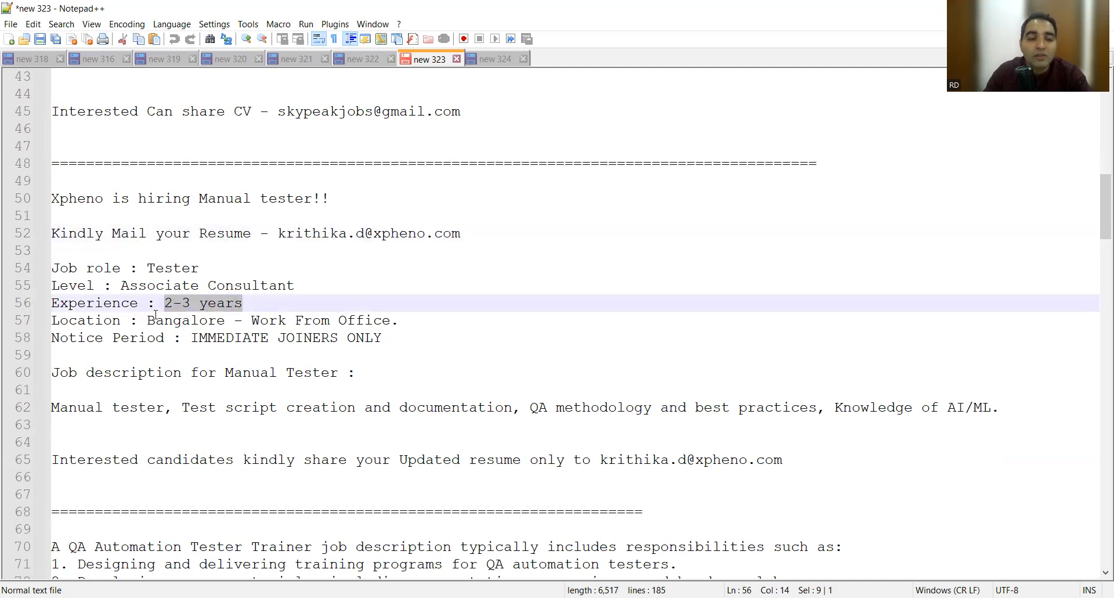
pyautogui.doubleClick(184, 320)
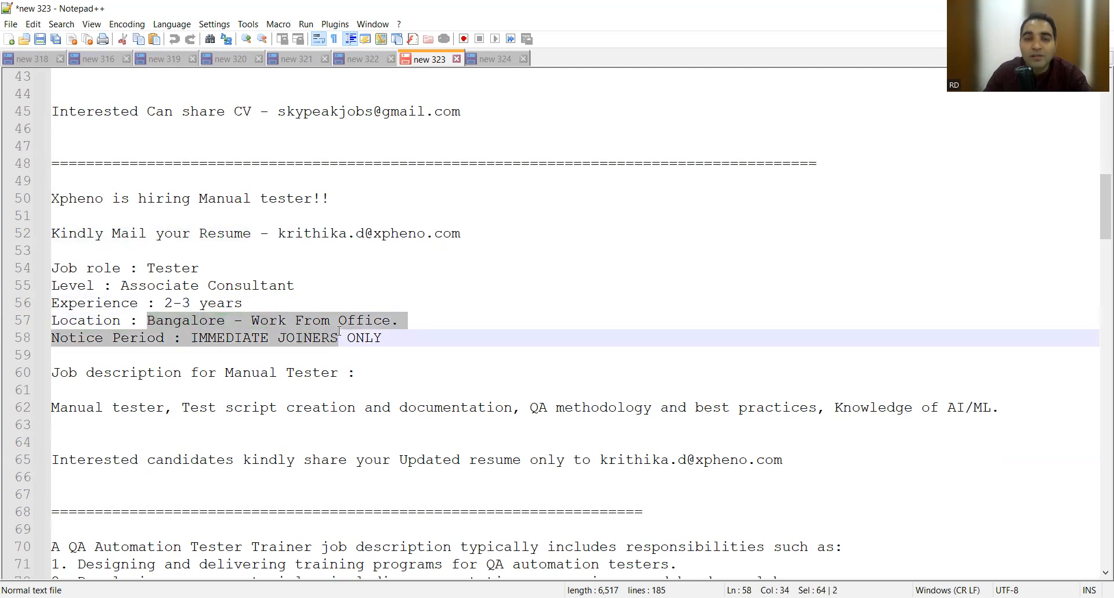
pyautogui.scroll(-3)
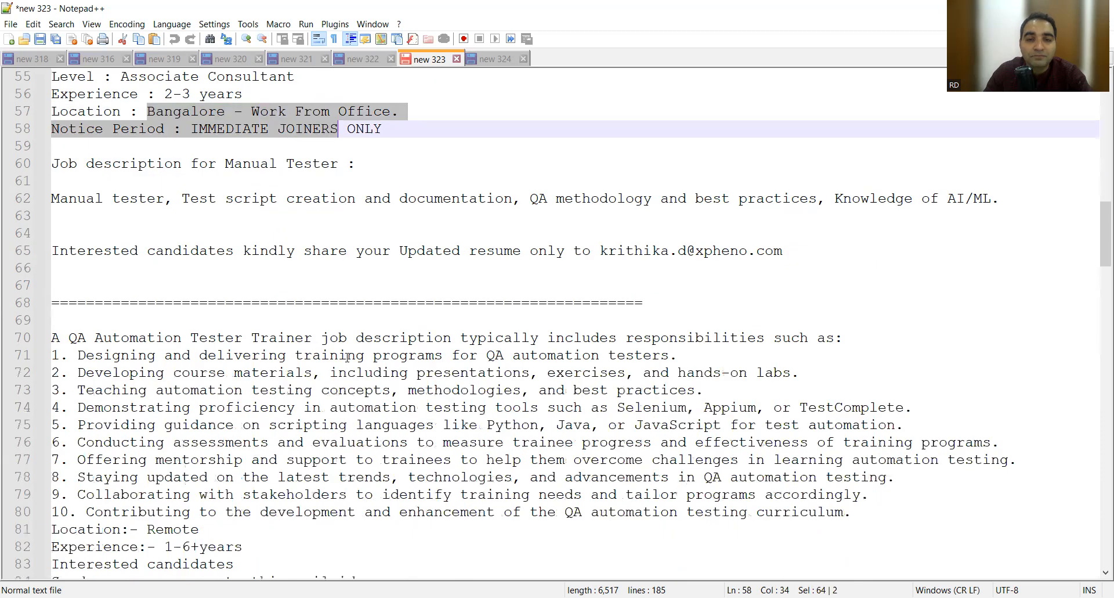
# Scroll past the Spruce InfoTech Selenium-BDD posting to the Lead Automation Engineer and Alight listings.
pyautogui.scroll(-3)
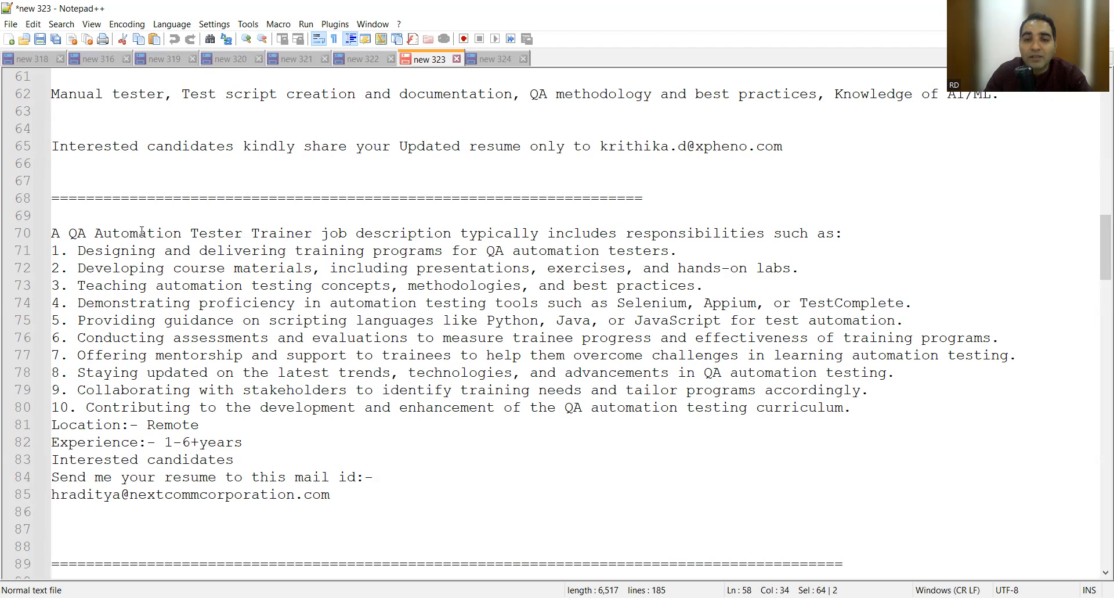
pyautogui.scroll(-3)
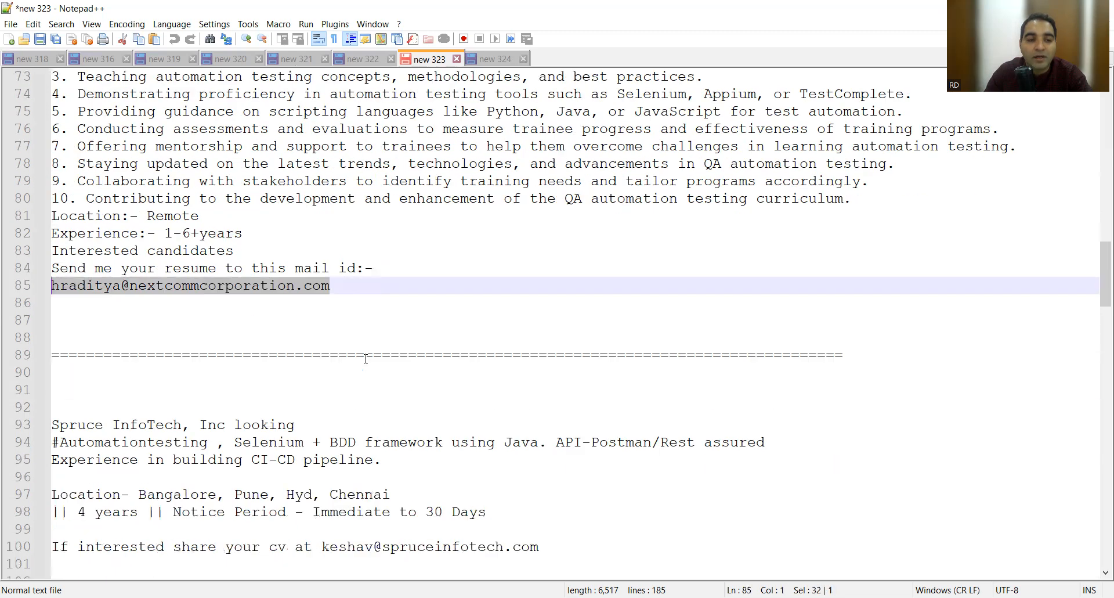
pyautogui.scroll(-3)
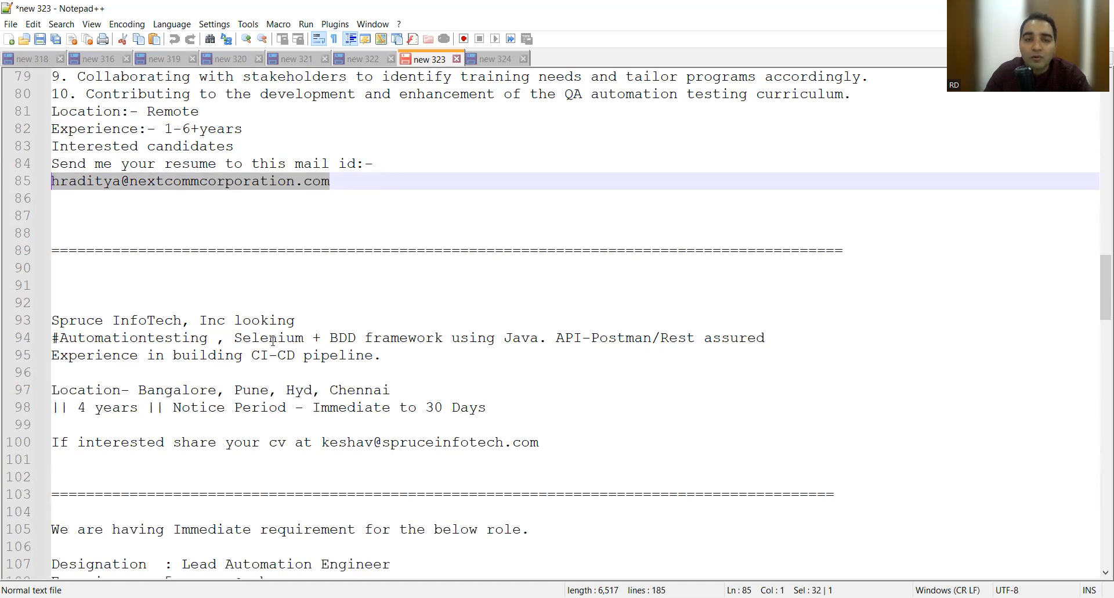
pyautogui.moveTo(370, 342)
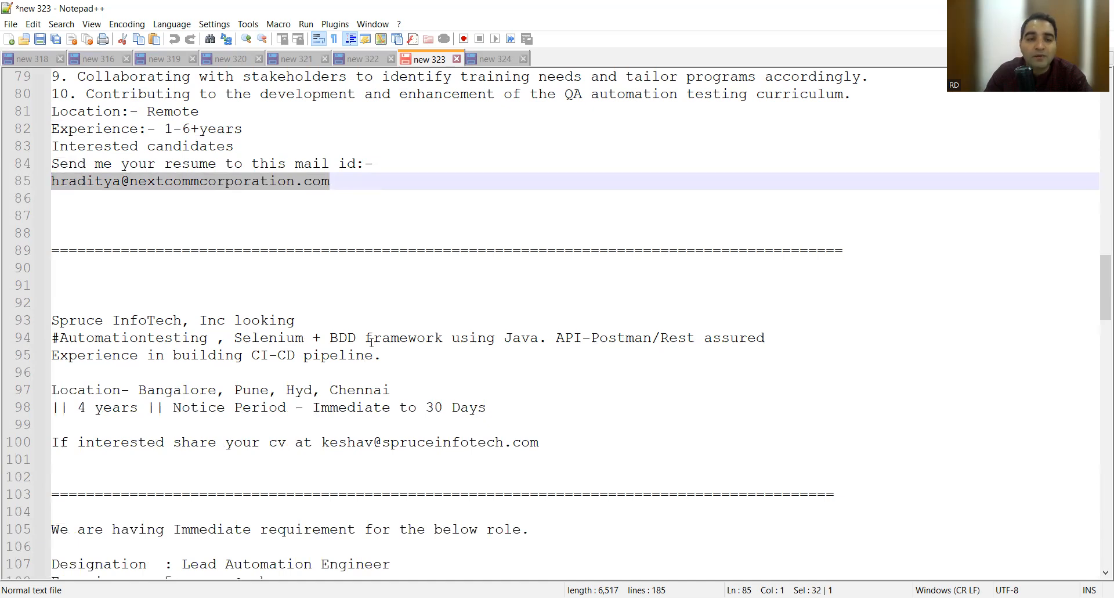
pyautogui.scroll(-3)
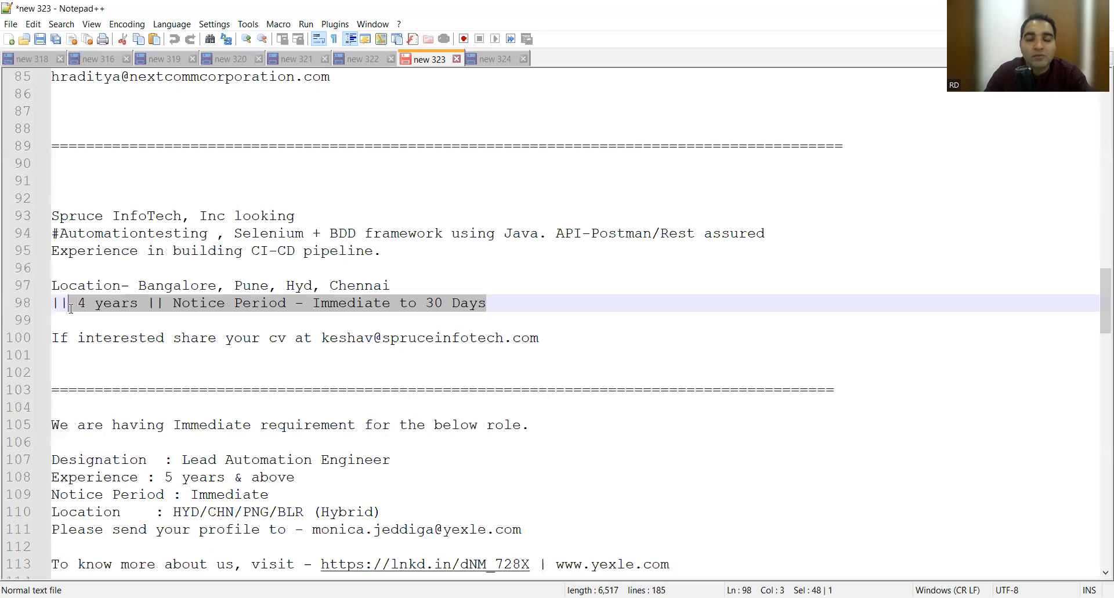
pyautogui.moveTo(301, 338)
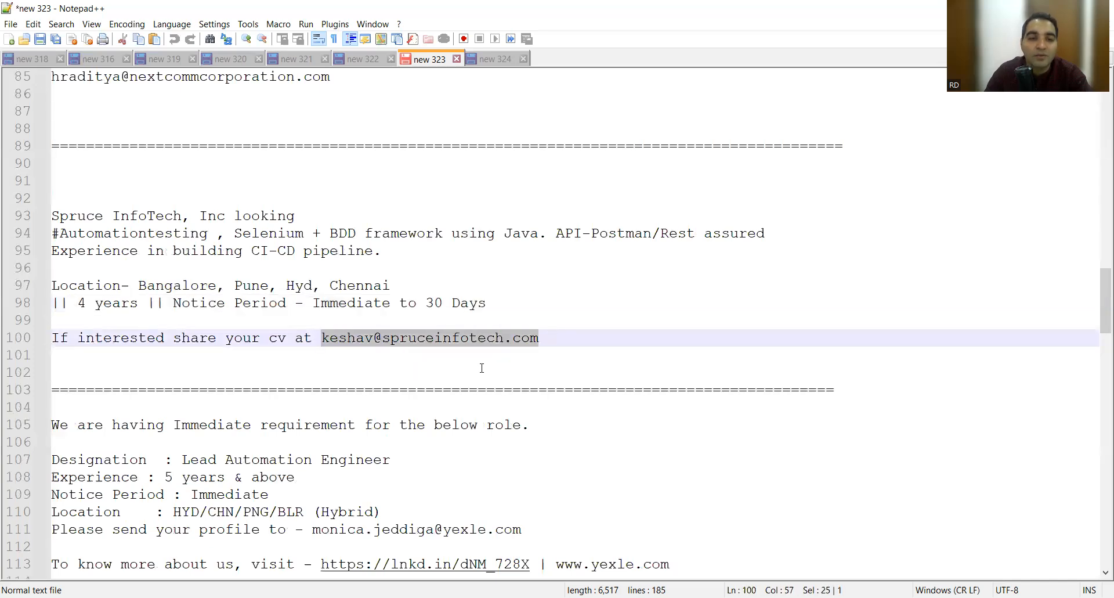
pyautogui.scroll(-3)
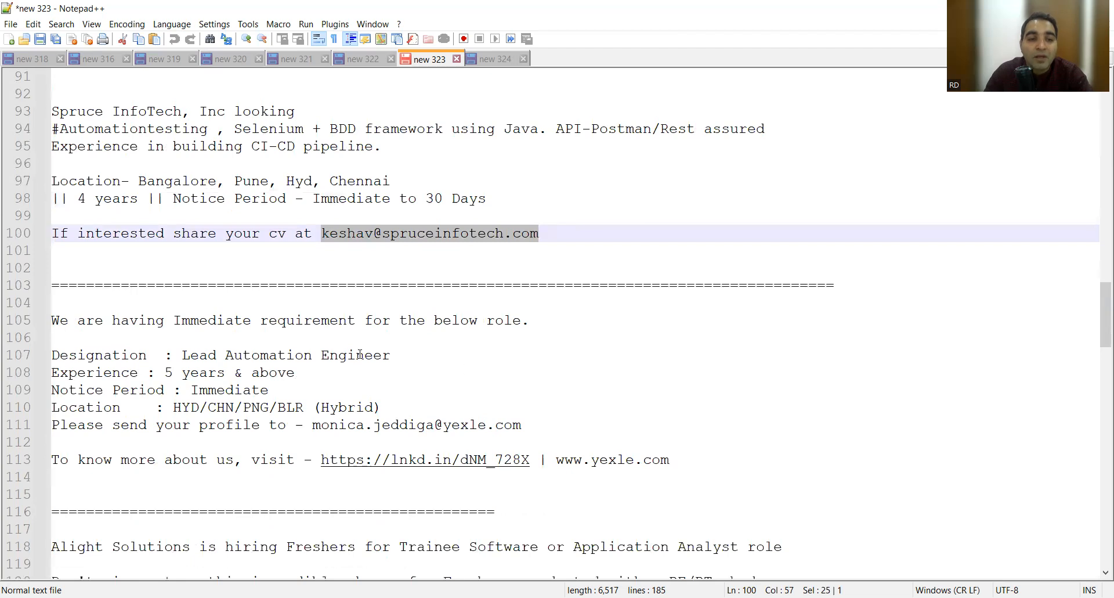
pyautogui.moveTo(327, 354)
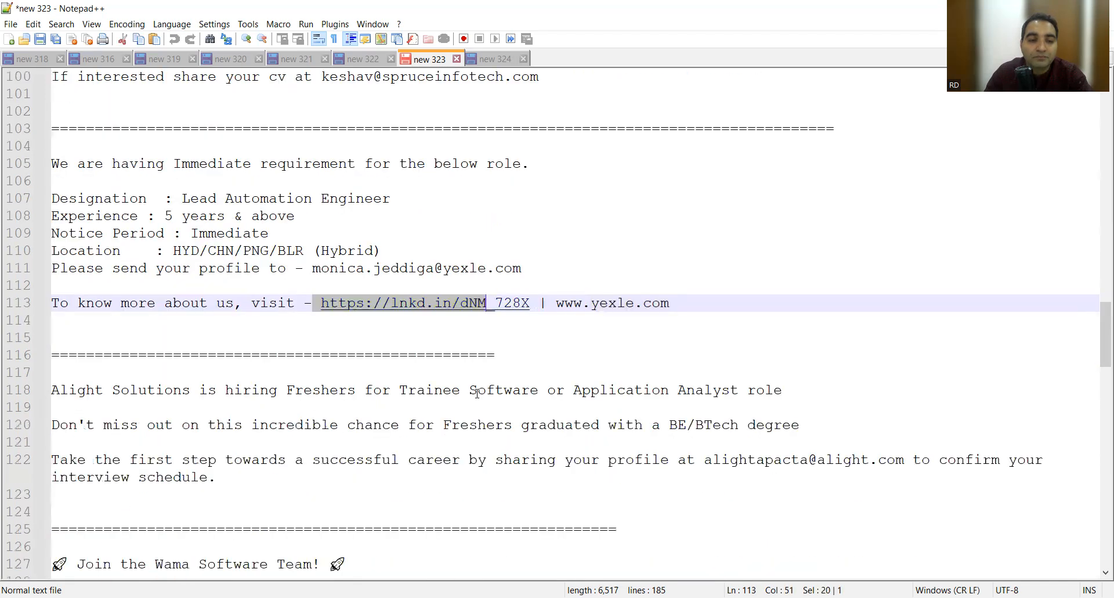
# Scroll through the Alight Solutions and Wama Software postings down to the Orbiz freshers post.
pyautogui.scroll(-3)
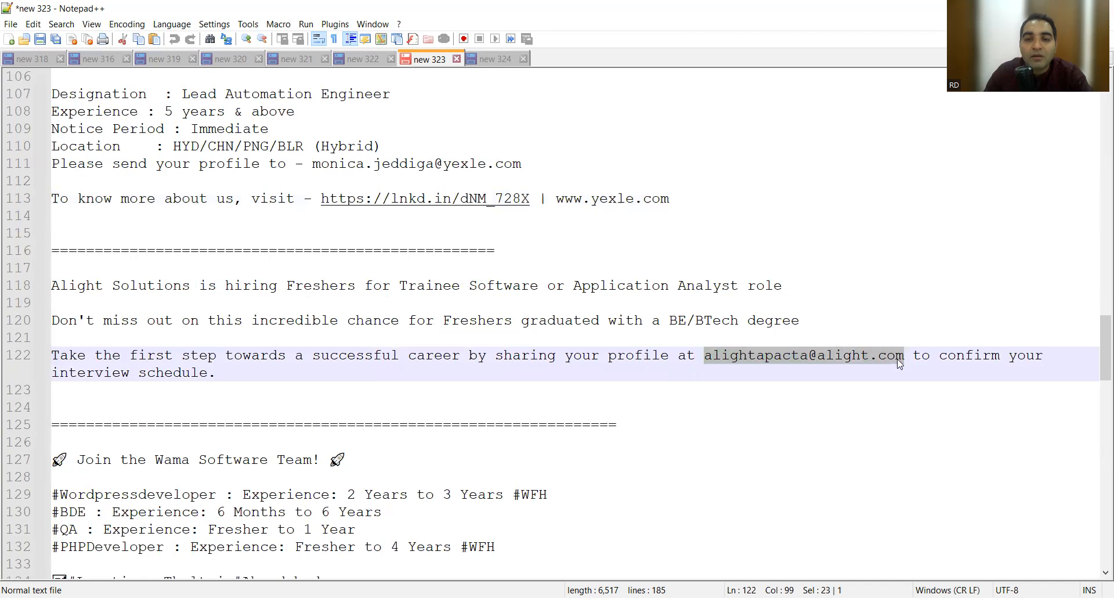
pyautogui.moveTo(830, 363)
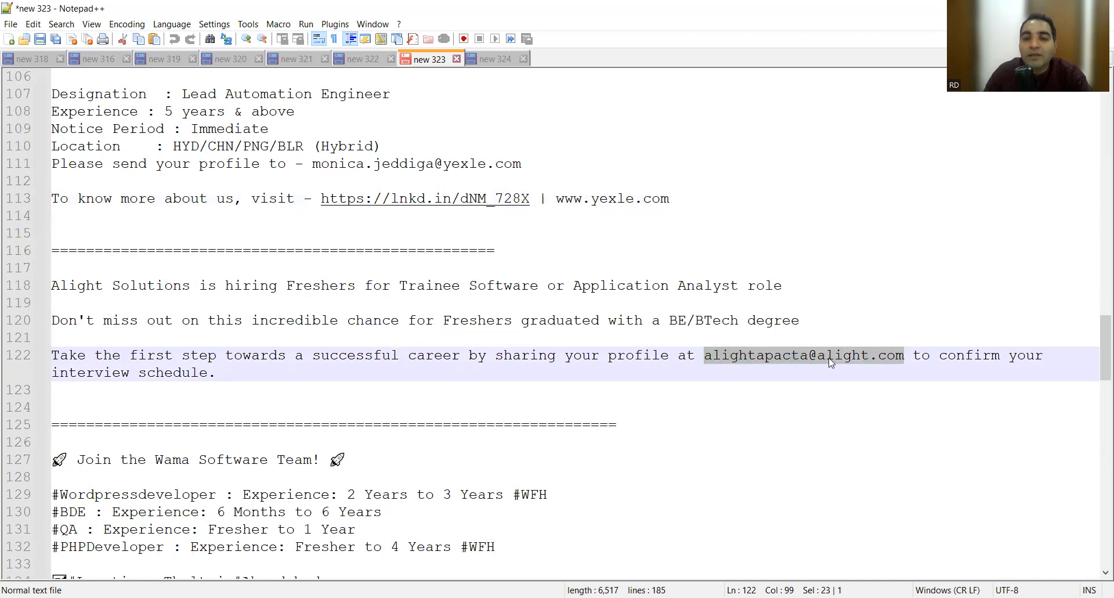
pyautogui.scroll(-3)
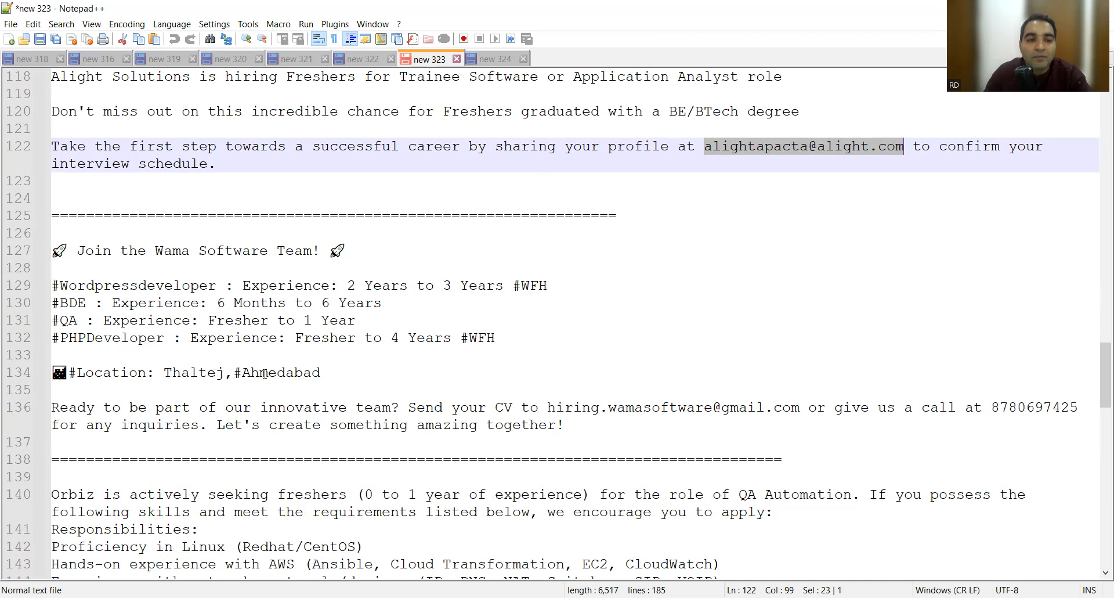
pyautogui.moveTo(348, 319)
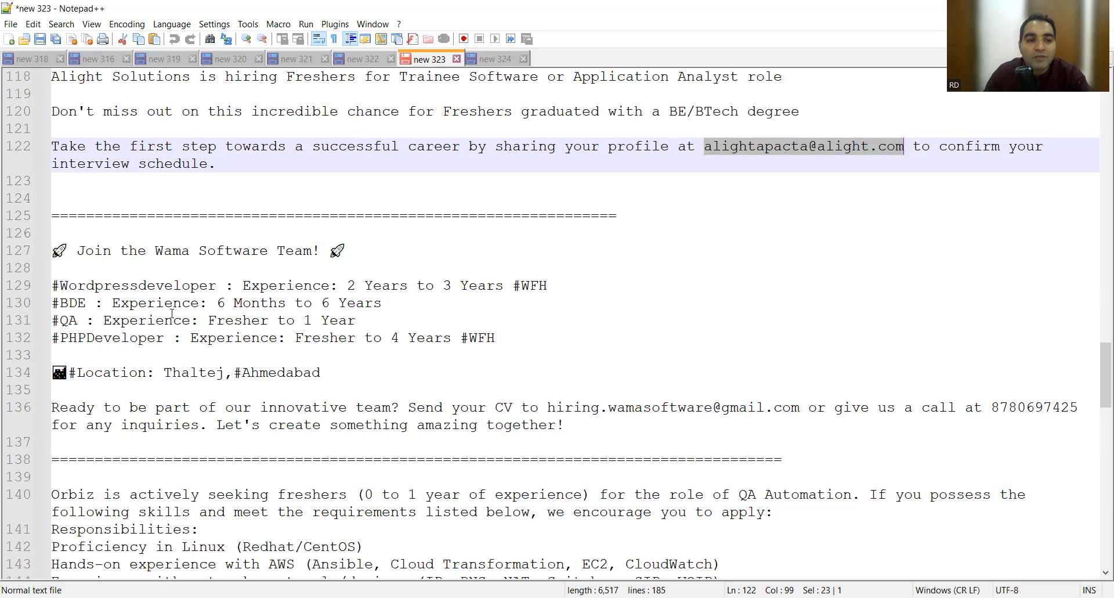
pyautogui.moveTo(298, 328)
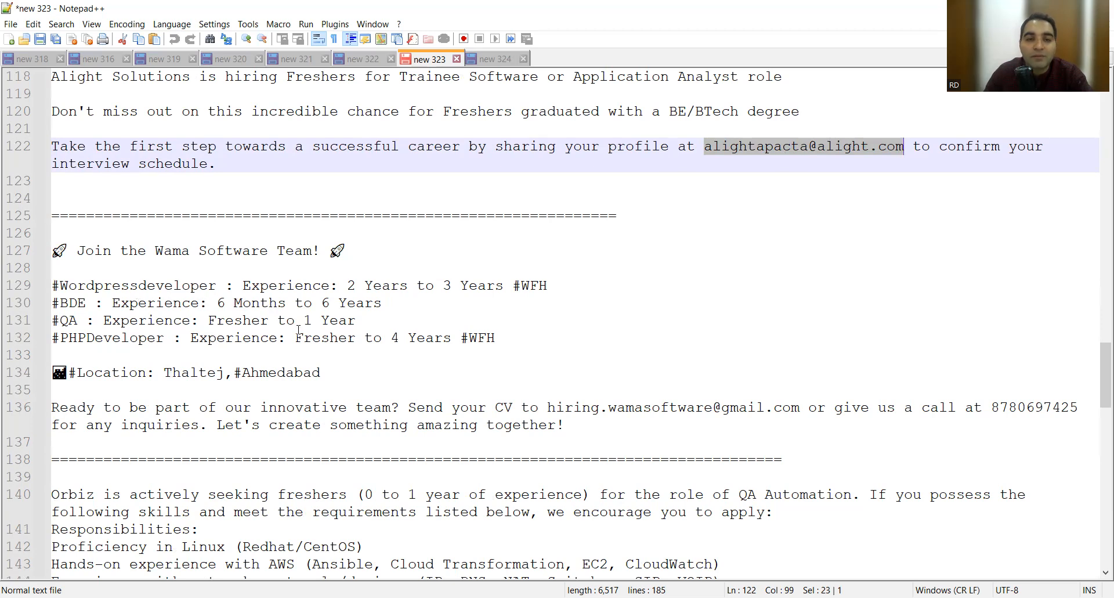
pyautogui.scroll(-3)
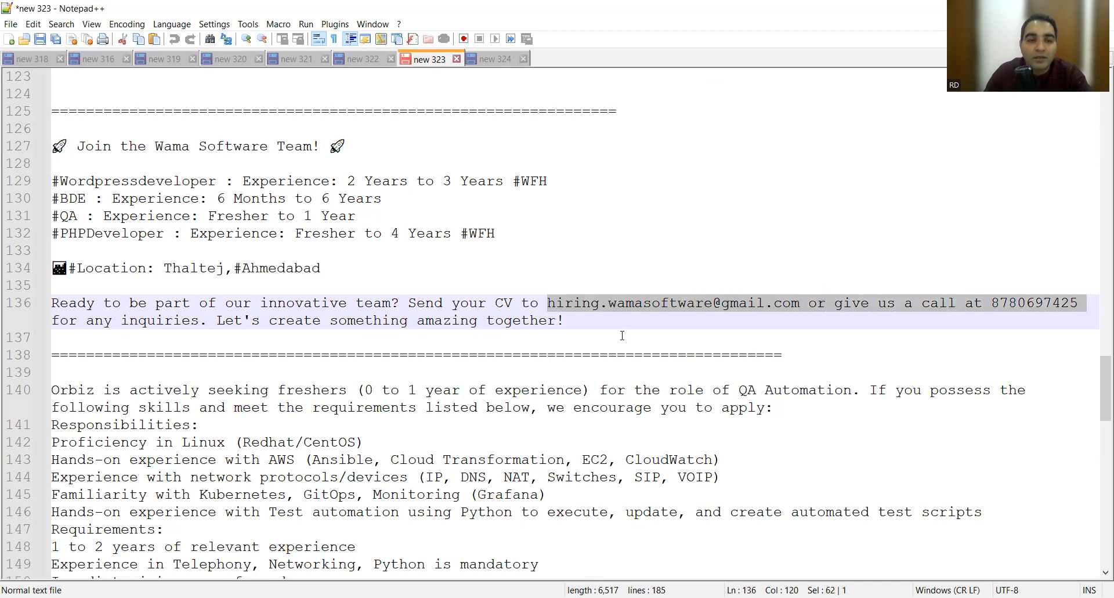
# Scroll past Orbiz's resume email on line 157 to the Dev Technosys Jaipur hiring post.
pyautogui.scroll(-3)
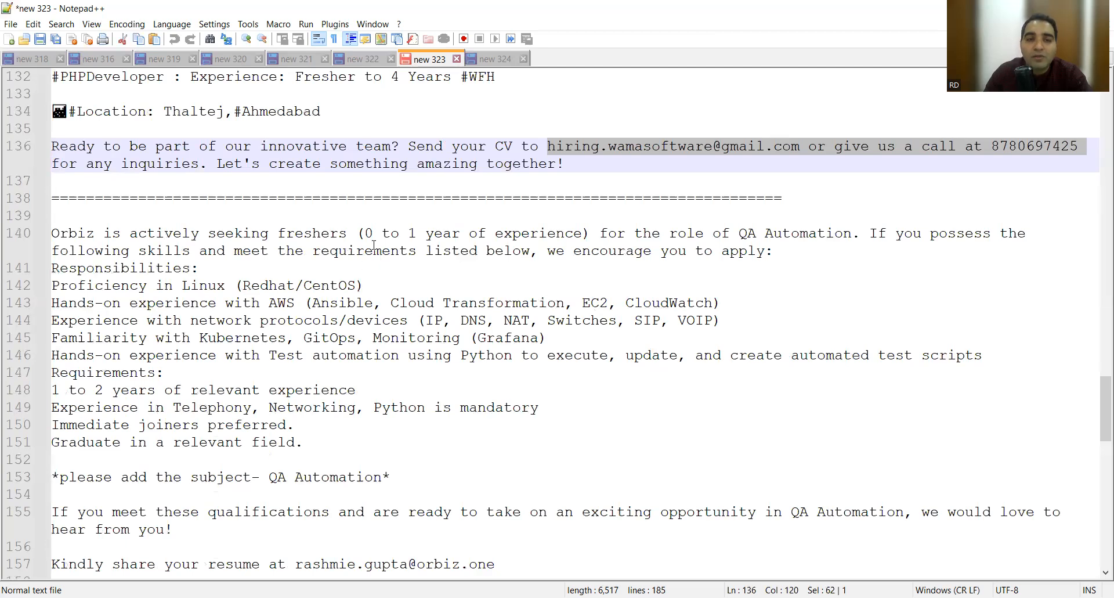
pyautogui.scroll(-3)
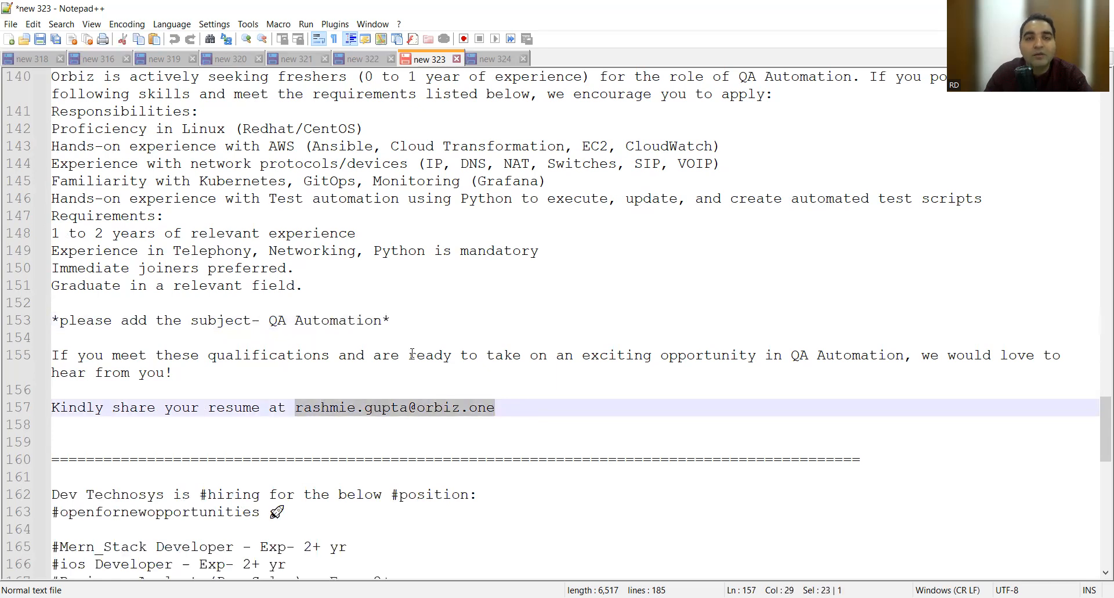
pyautogui.scroll(-3)
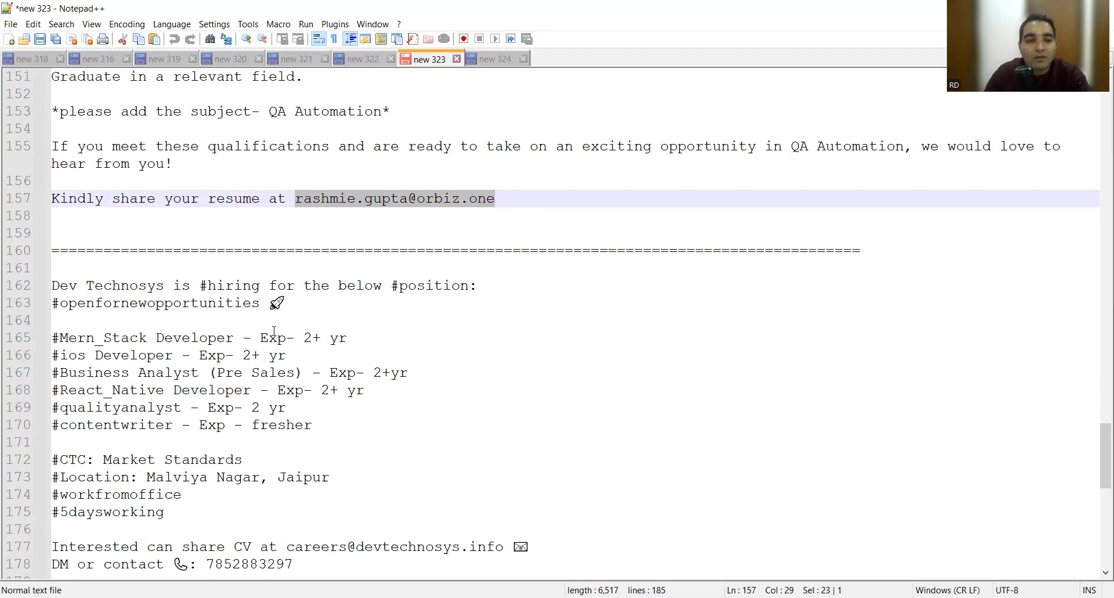
pyautogui.scroll(-3)
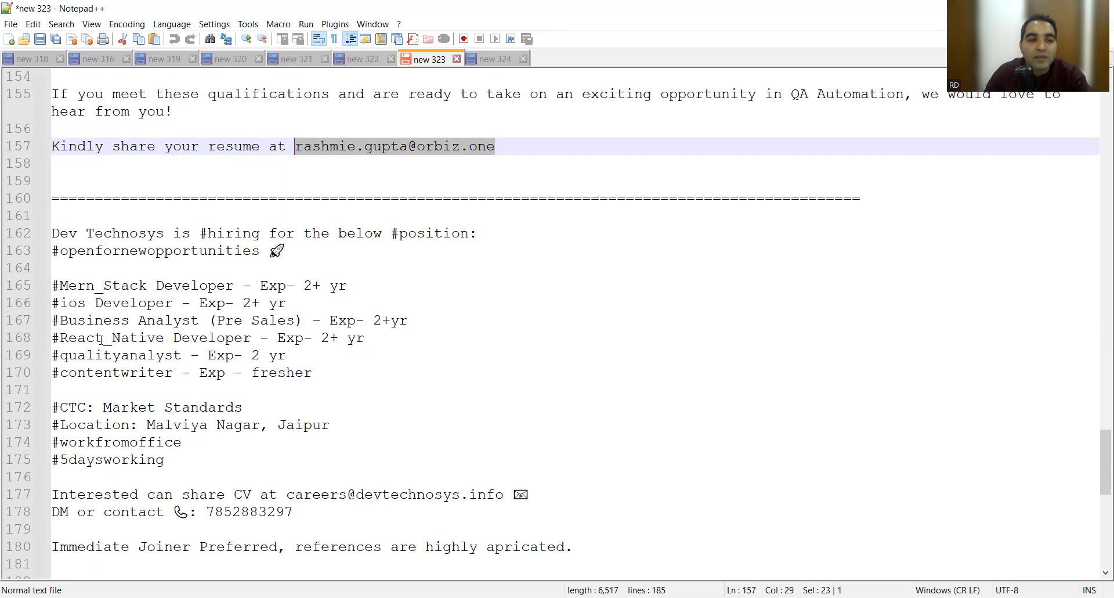
pyautogui.moveTo(130, 365)
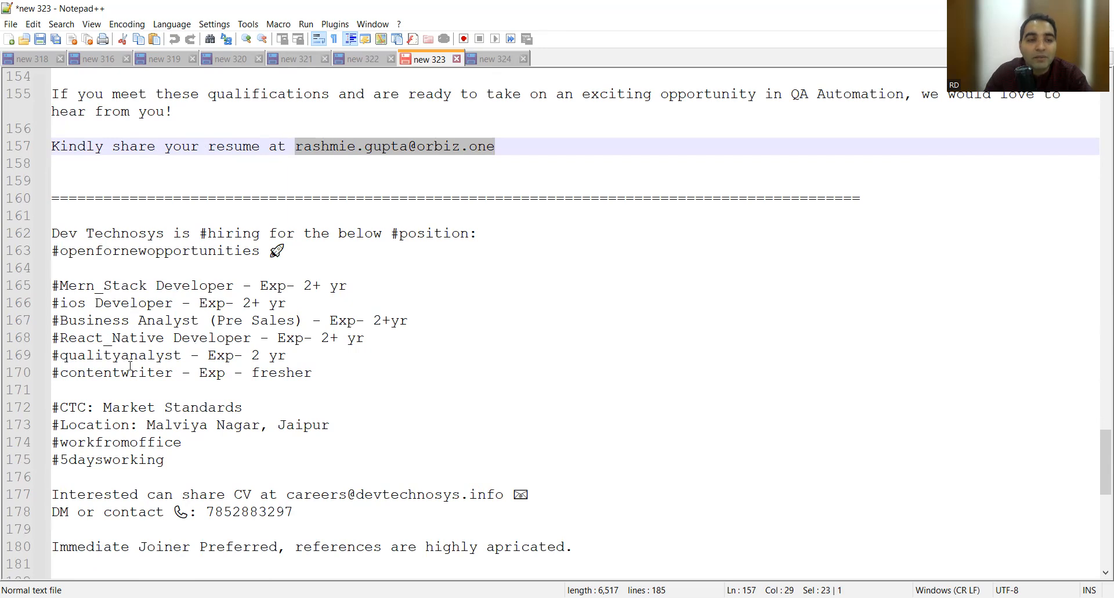
pyautogui.moveTo(304, 353)
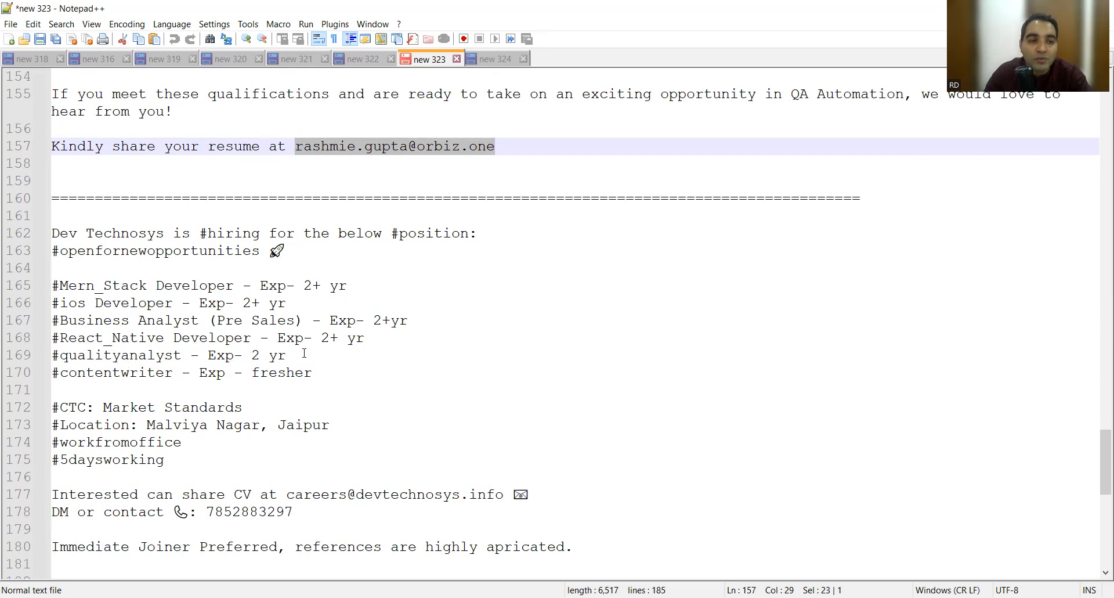
pyautogui.scroll(-3)
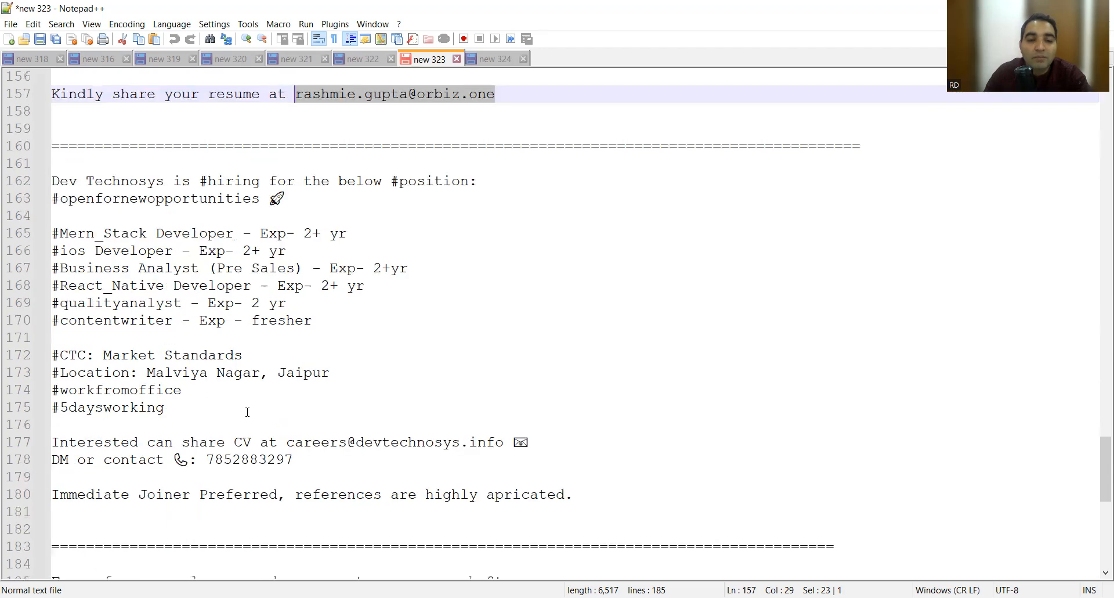
# Scroll to the end of the list at line 185, then back up toward line 91.
pyautogui.scroll(-3)
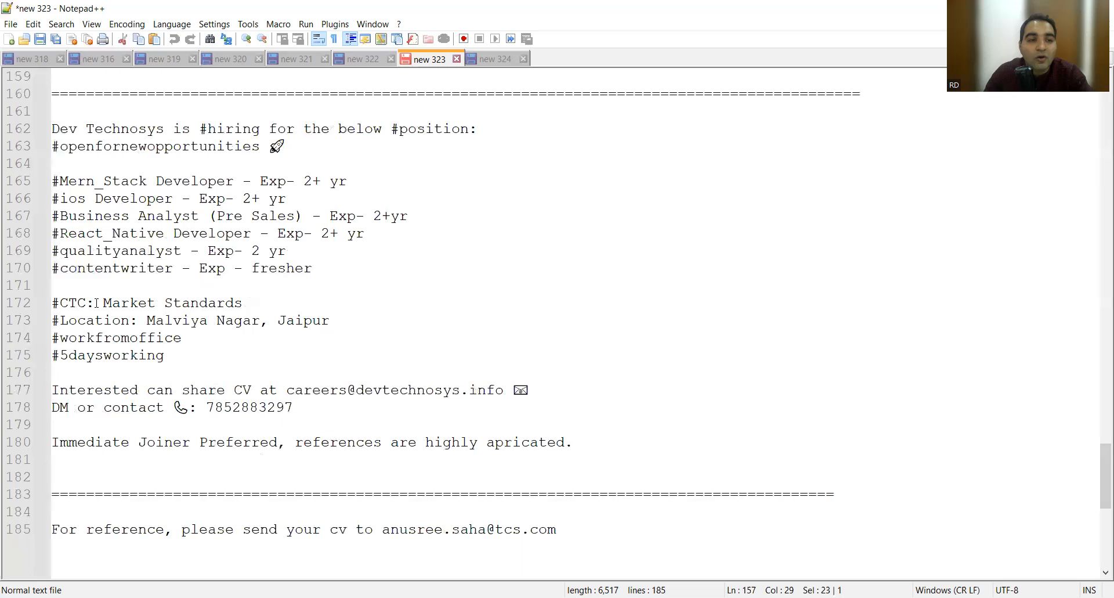
pyautogui.scroll(3)
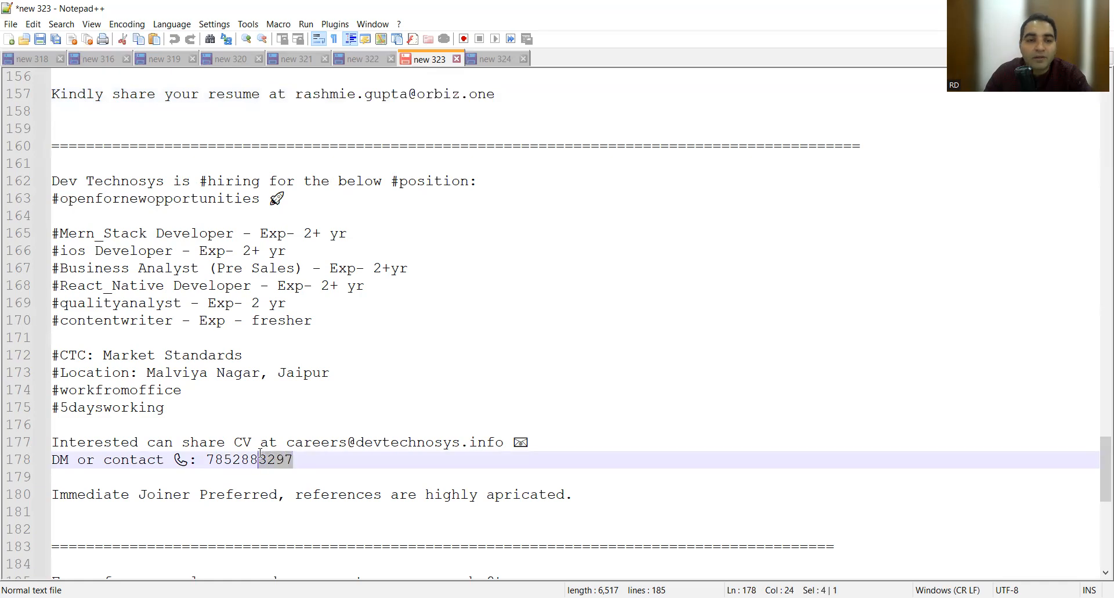
pyautogui.scroll(3)
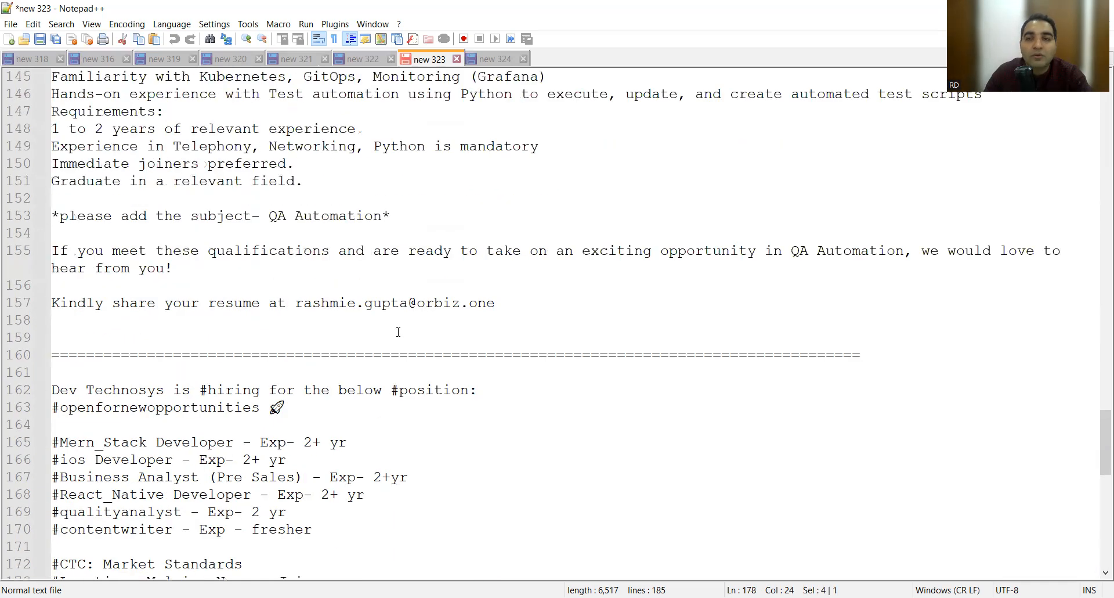
pyautogui.scroll(3)
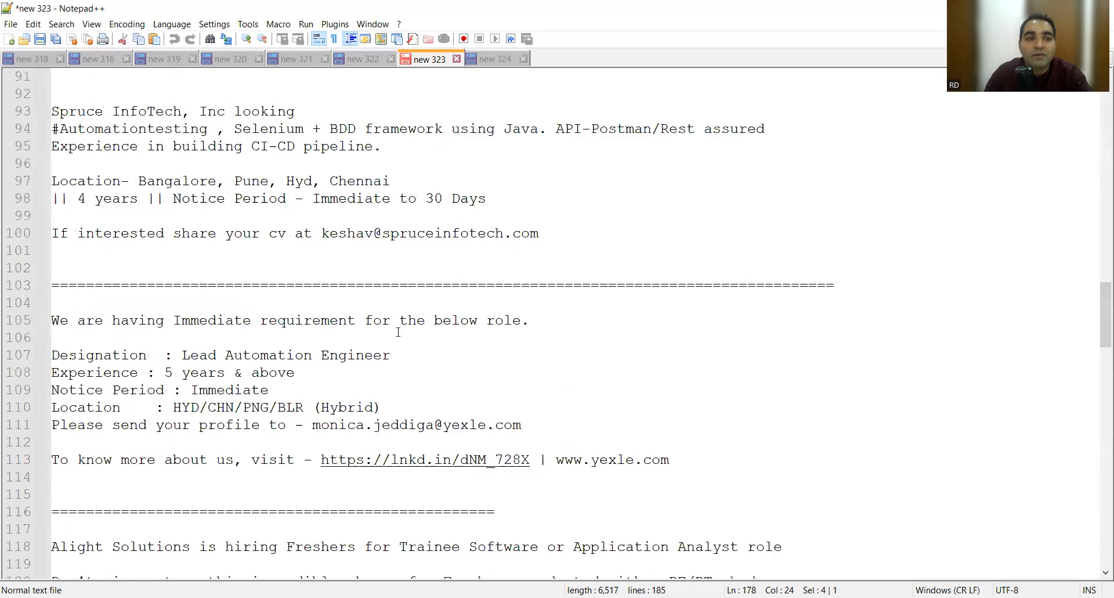
pyautogui.scroll(3)
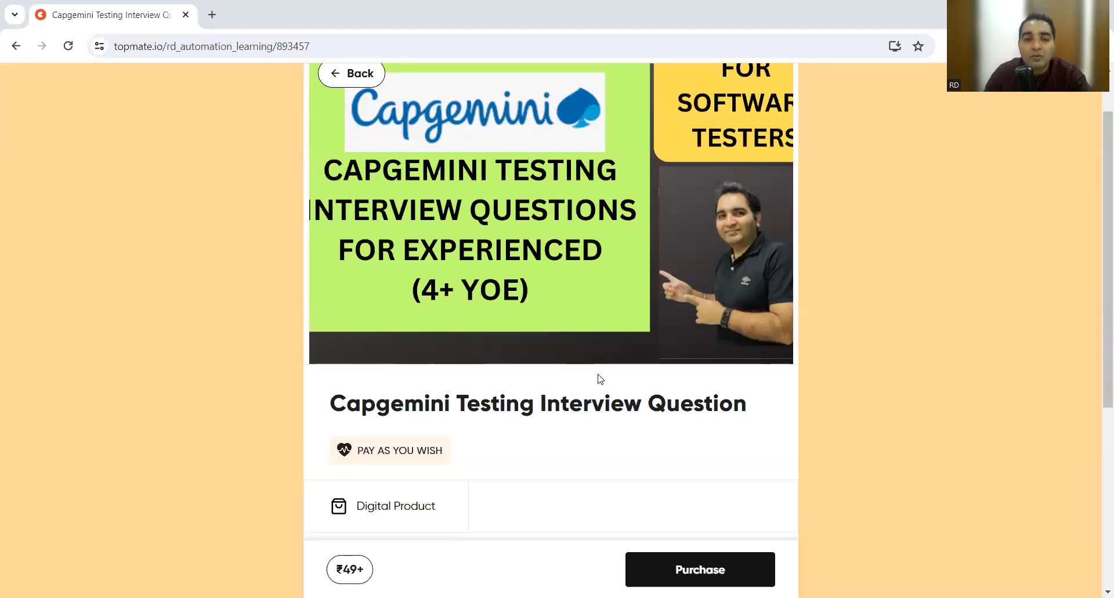
# Scroll the Topmate Capgemini page down to its 4+ years automation testing description.
pyautogui.scroll(-3)
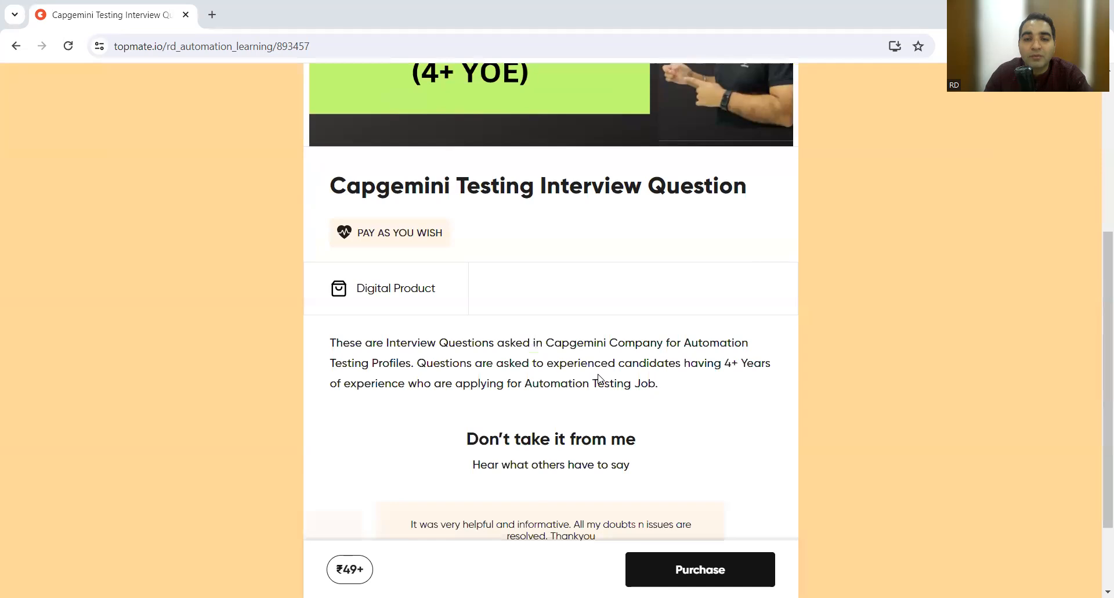
pyautogui.moveTo(713, 72)
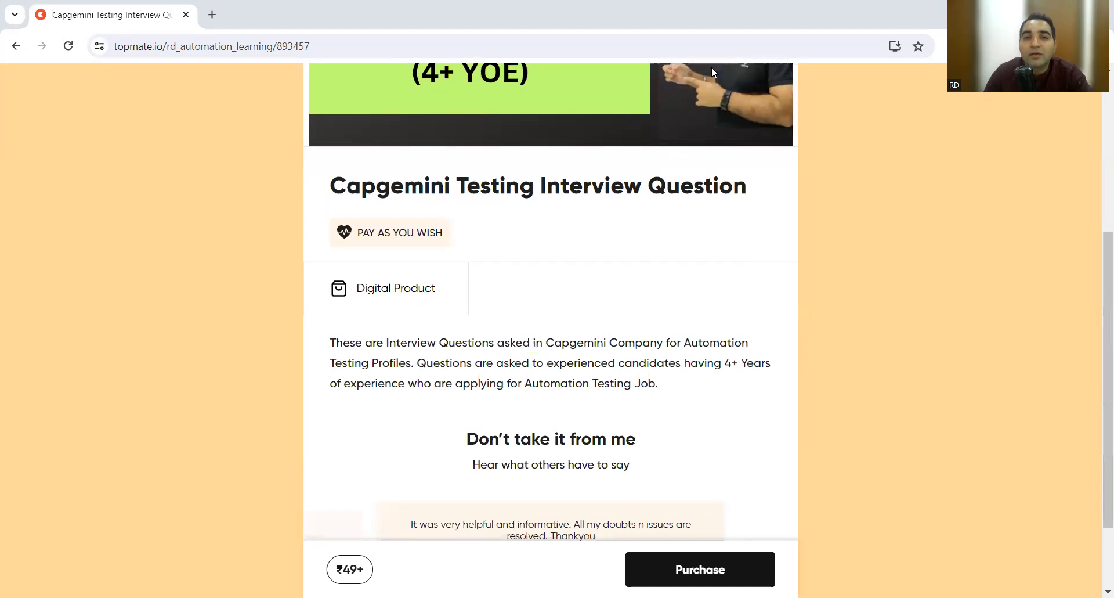